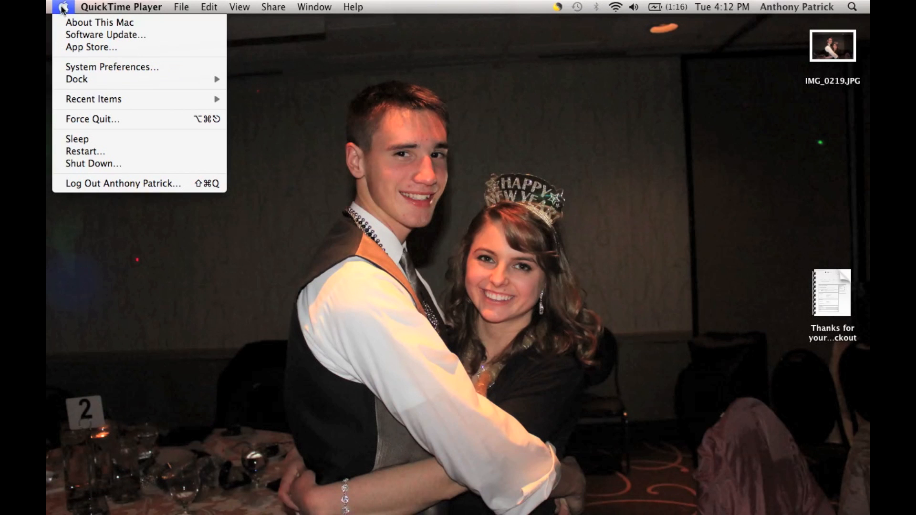
- Run Software Update from the Apple menu to check for available updates
click(97, 39)
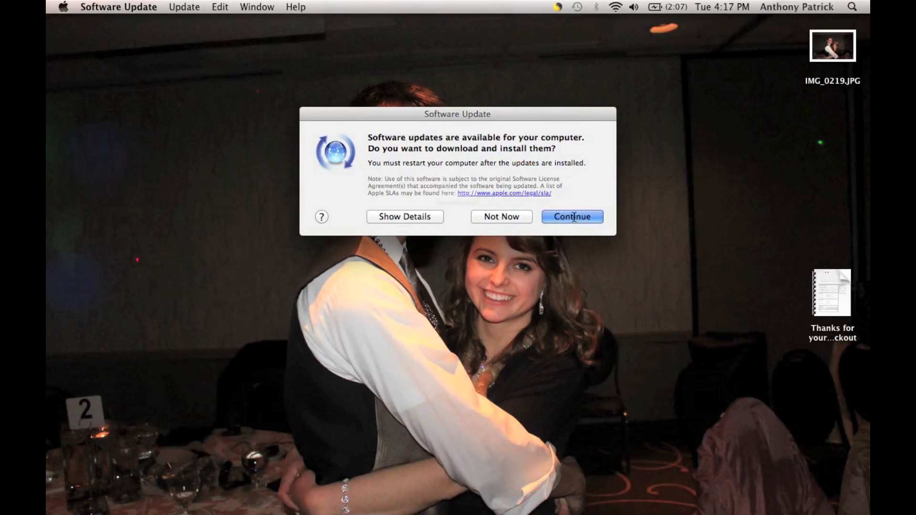
- Download the updates and accept the MacBook Pro EFI Firmware Update warning
click(572, 216)
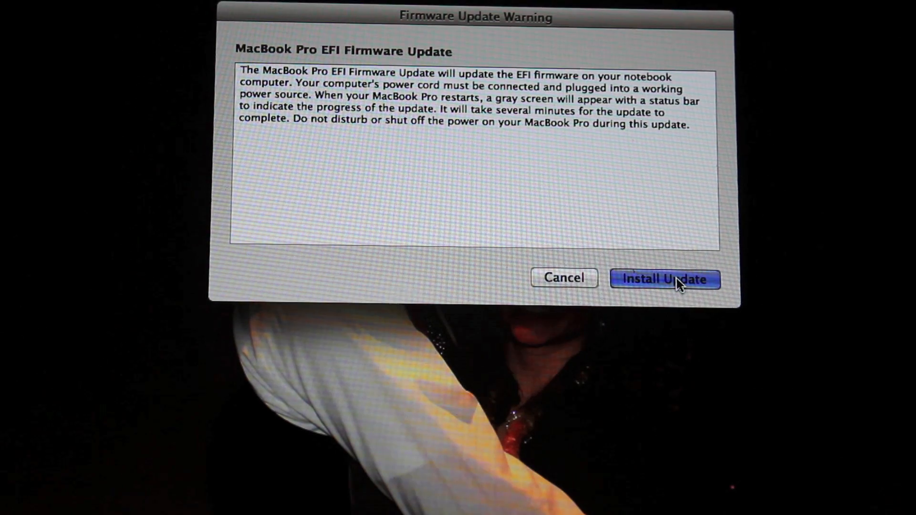
click(664, 278)
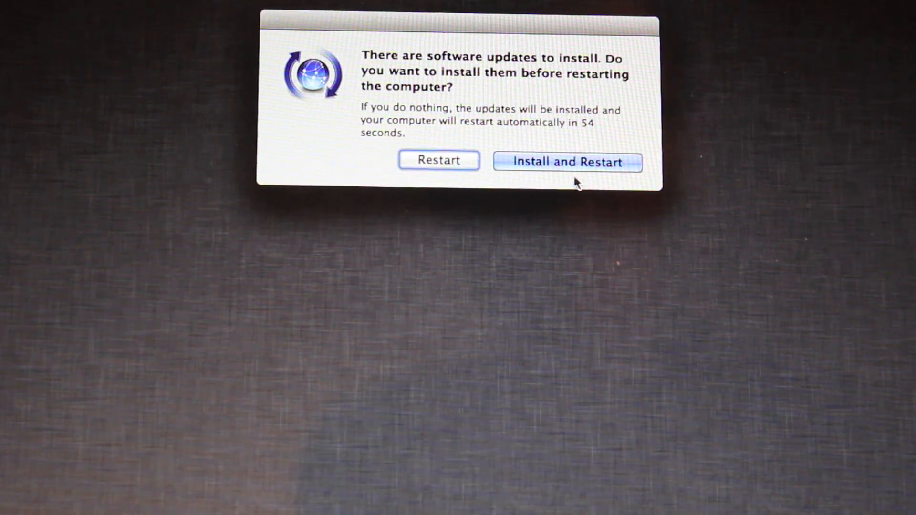
- Choose Install and Restart so the one pending item begins installing
click(567, 162)
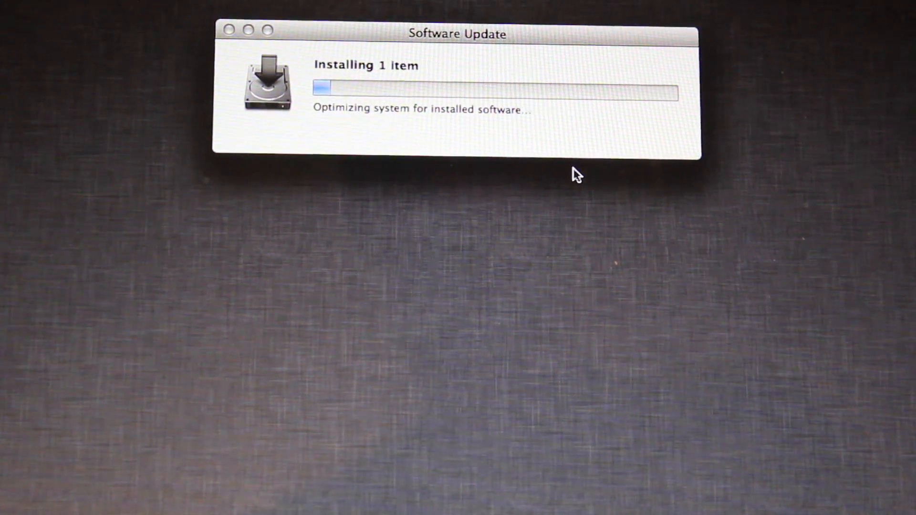